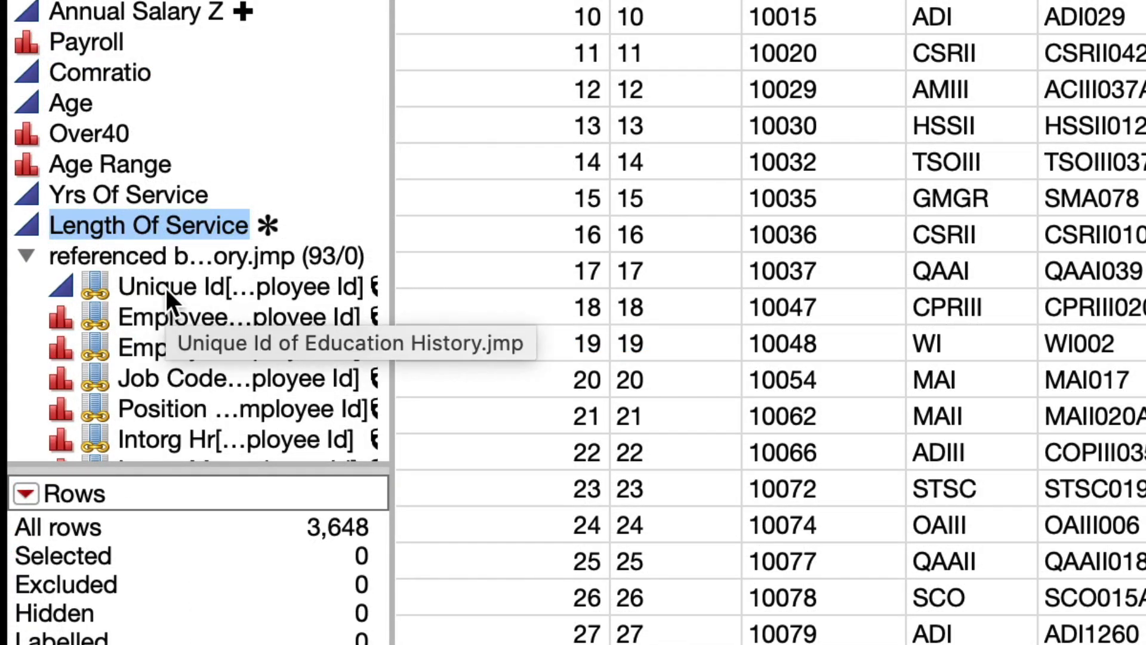
mouse_move(164, 321)
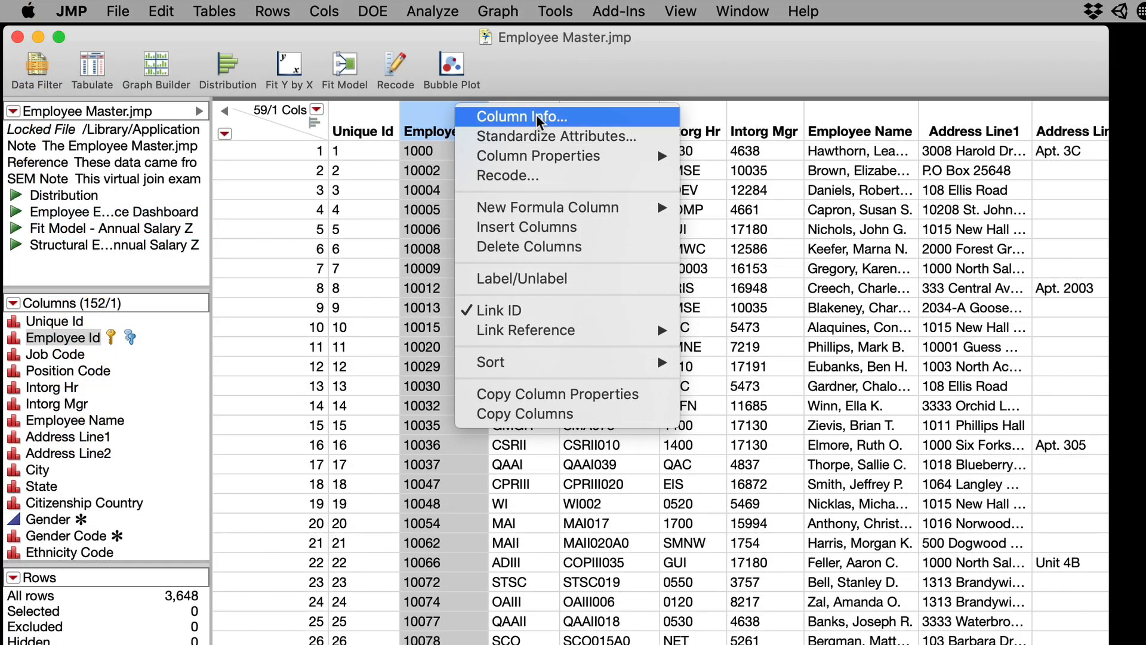
Open Predicted Termination.jmp and Education History.jmp beside the Employee Master table.
left_click(520, 117)
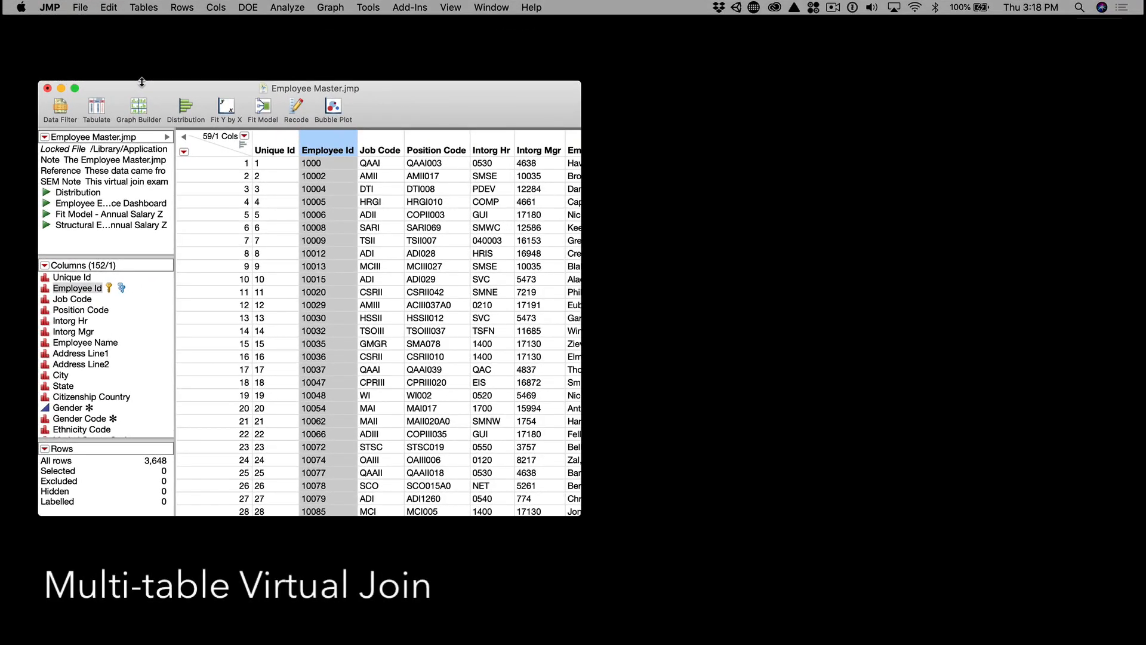
mouse_move(258, 131)
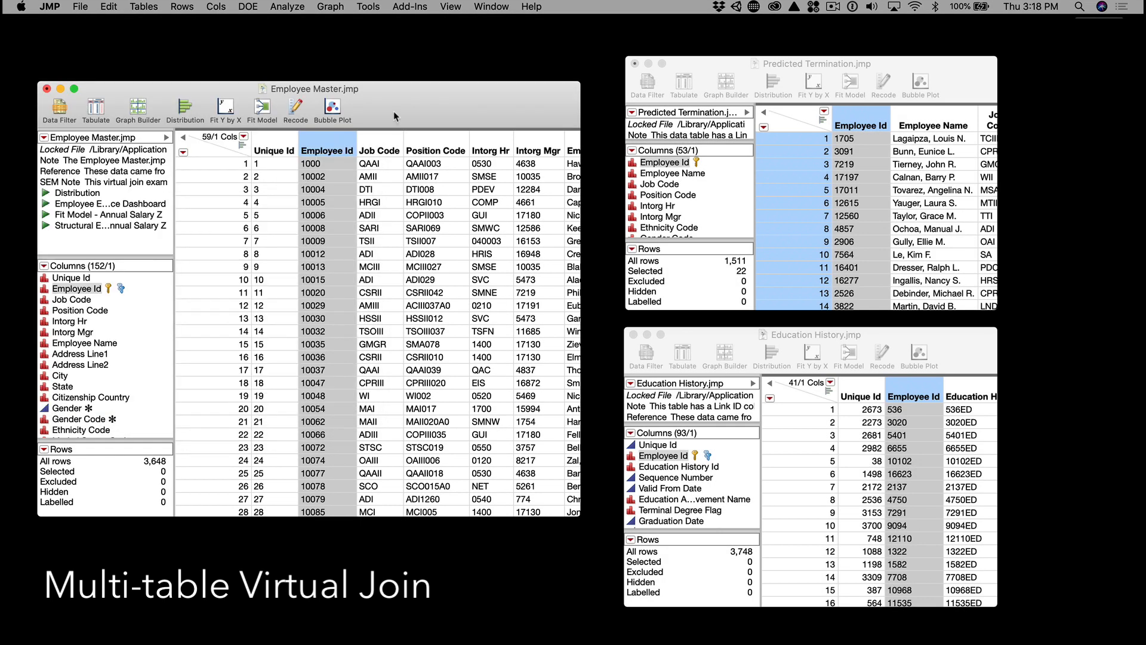
left_click(491, 7)
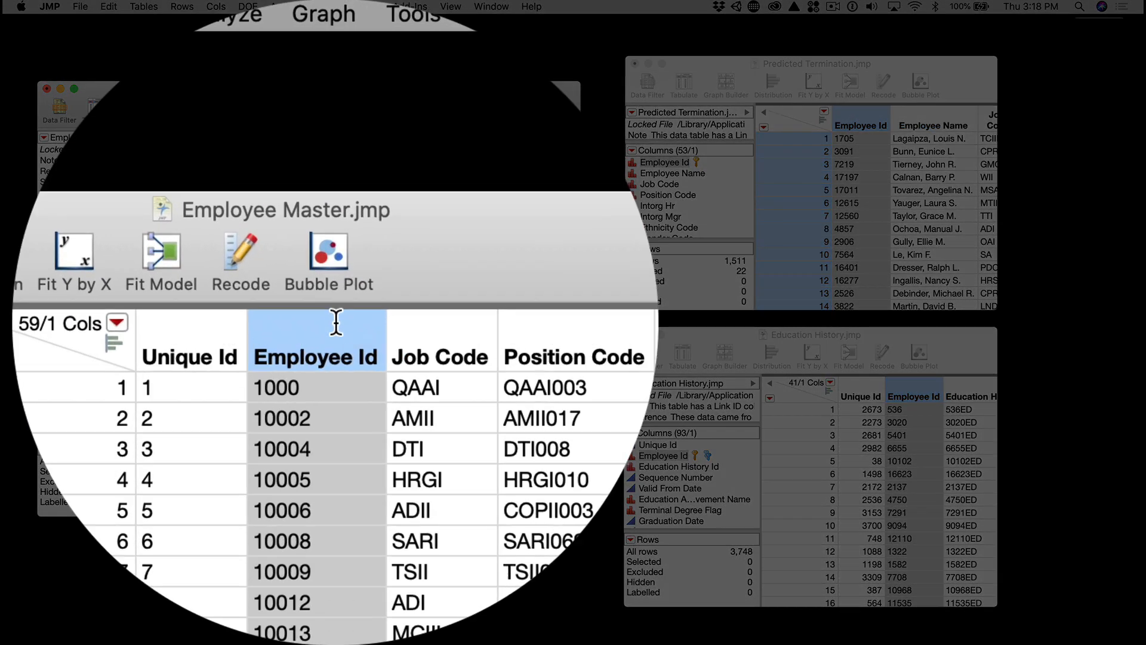
right_click(316, 150)
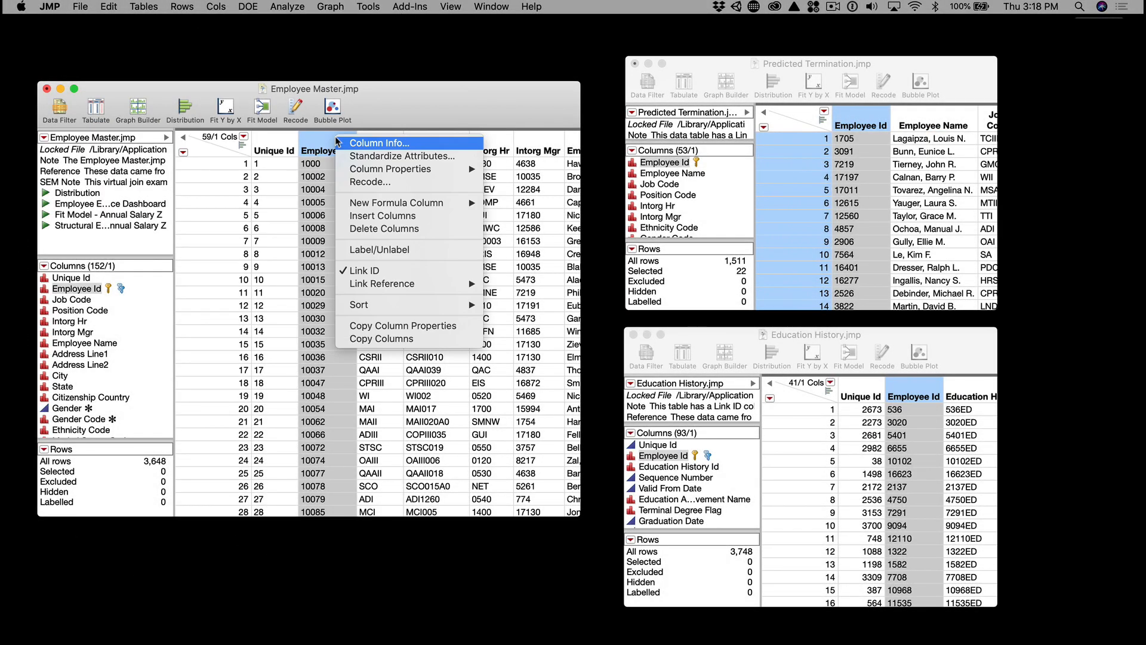
mouse_move(379, 142)
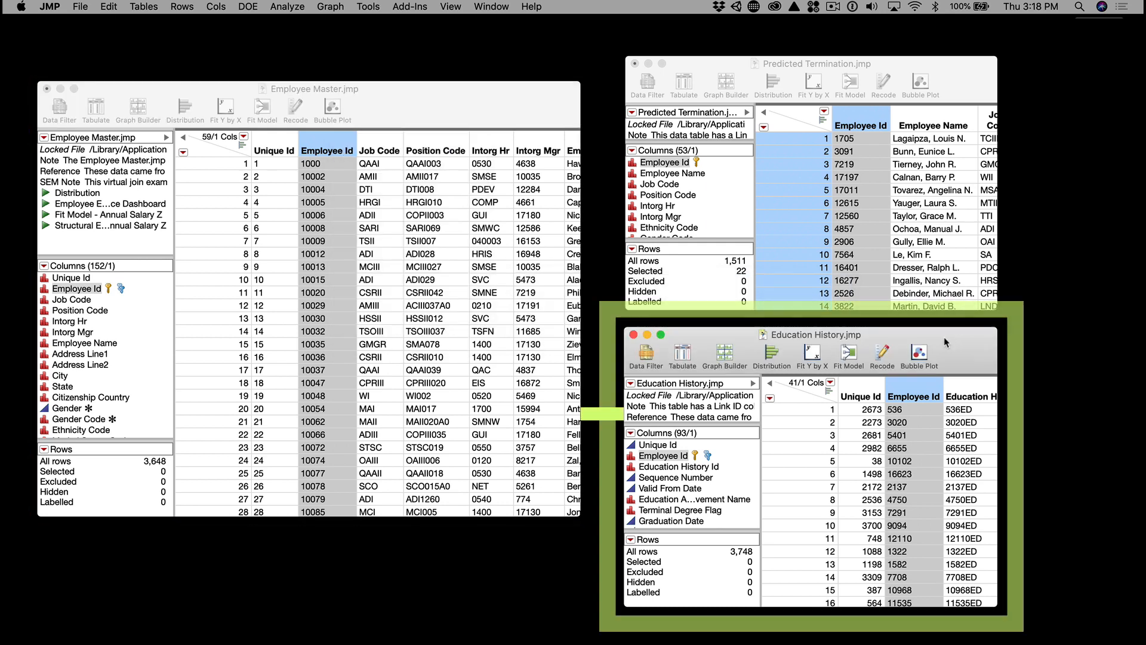
right_click(914, 396)
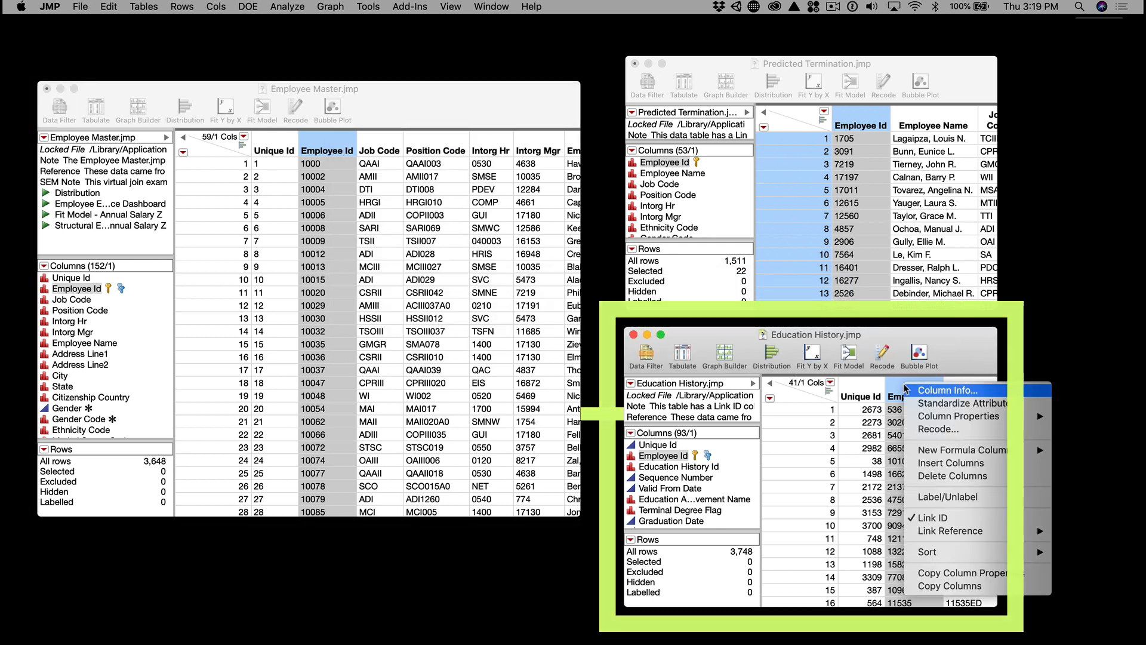
mouse_move(951, 530)
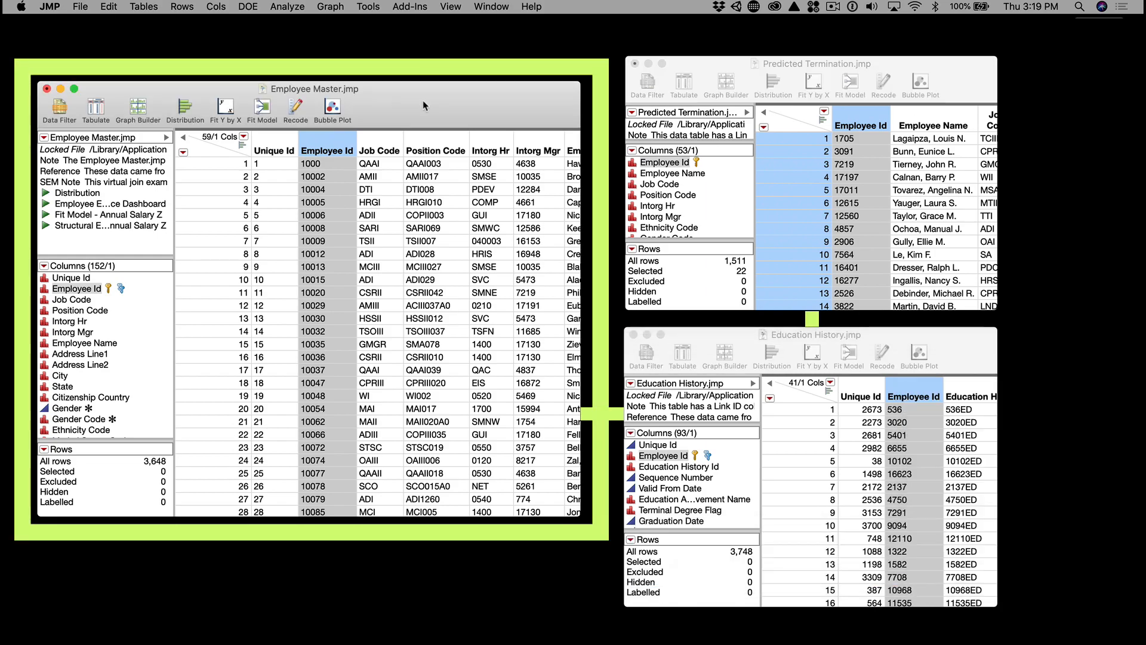
scroll("down", 3)
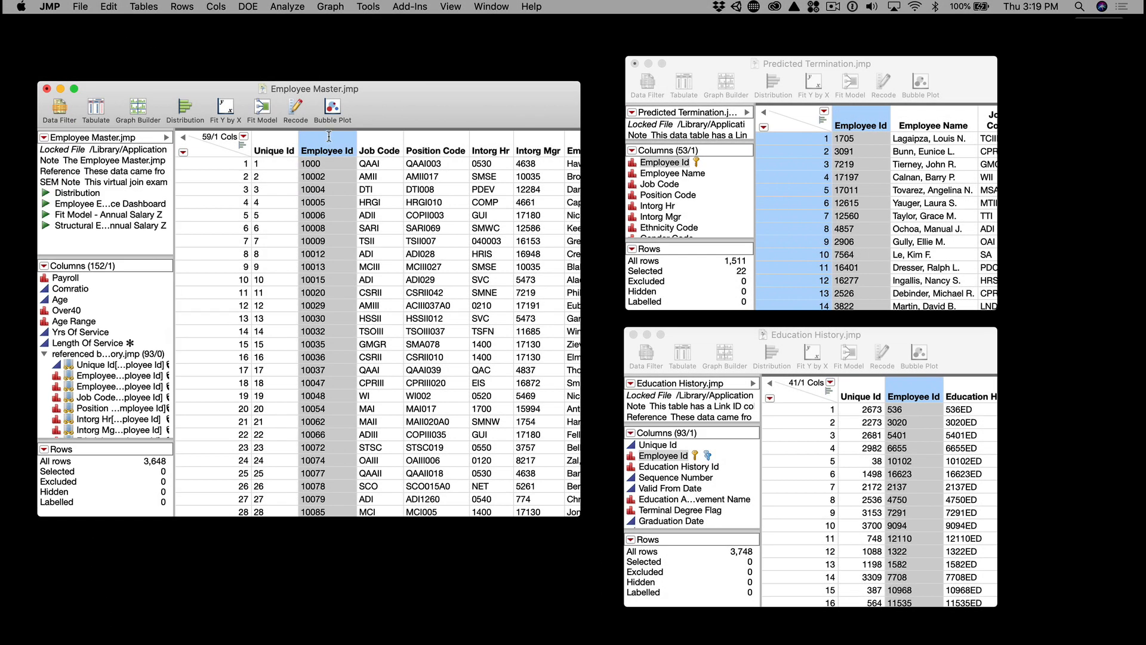
right_click(327, 150)
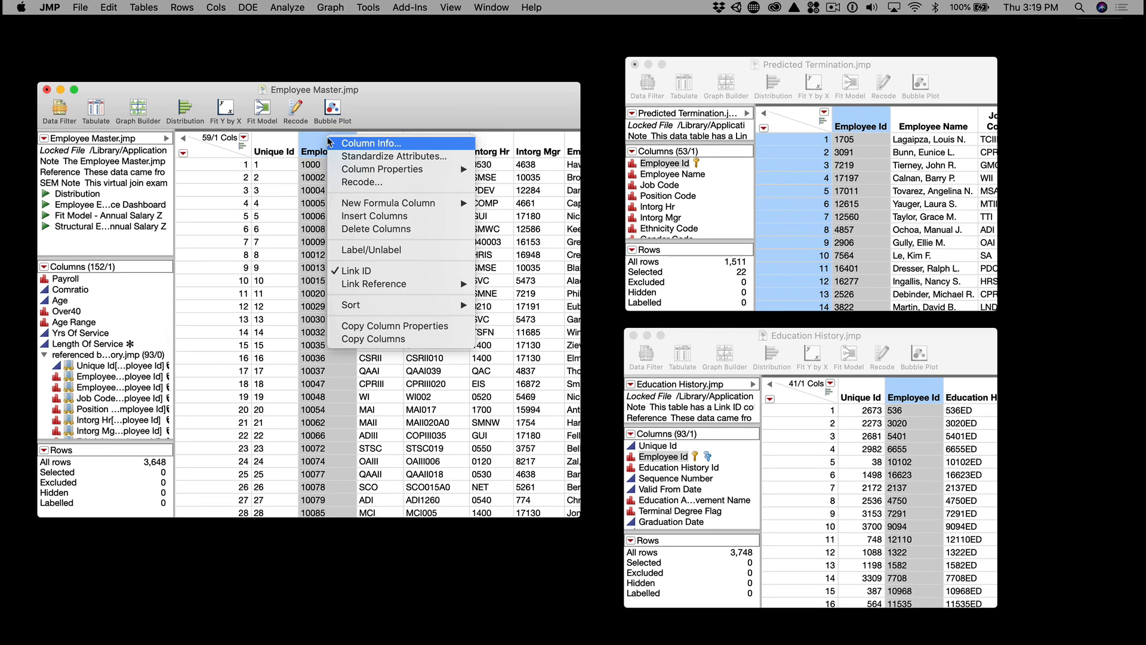
mouse_move(414, 148)
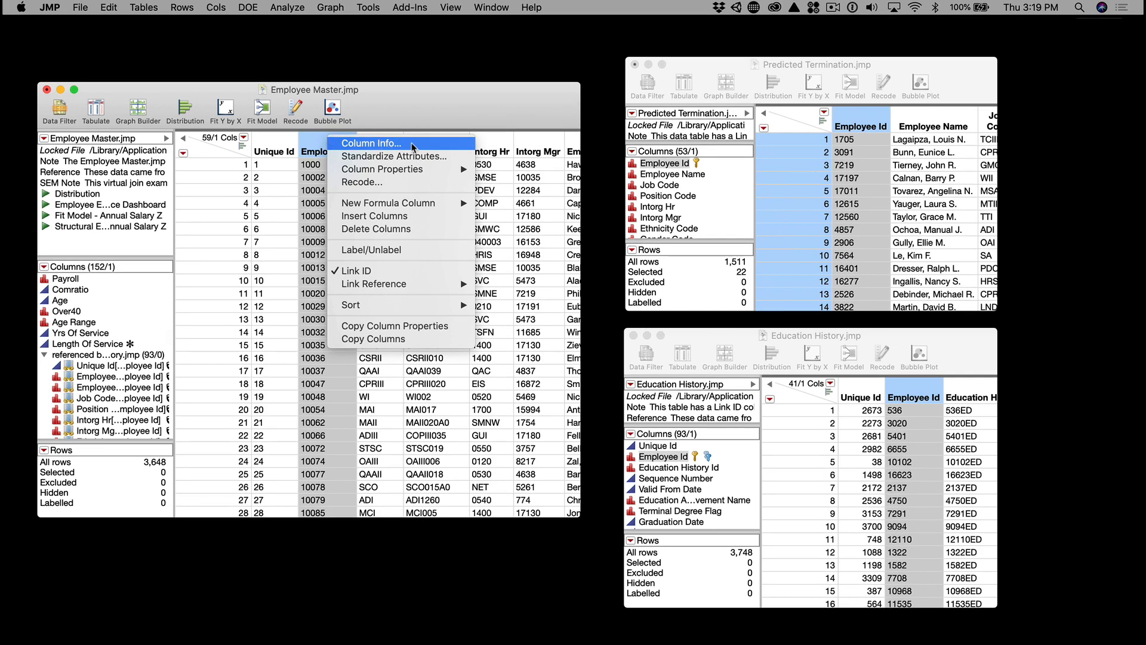
left_click(370, 143)
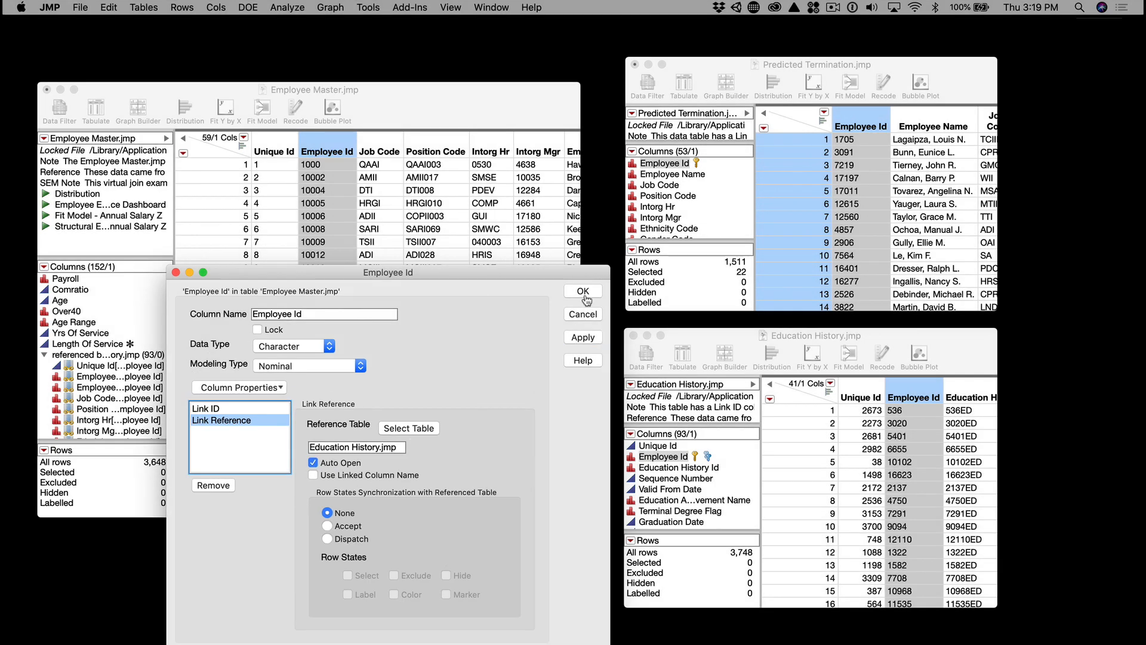
left_click(581, 291)
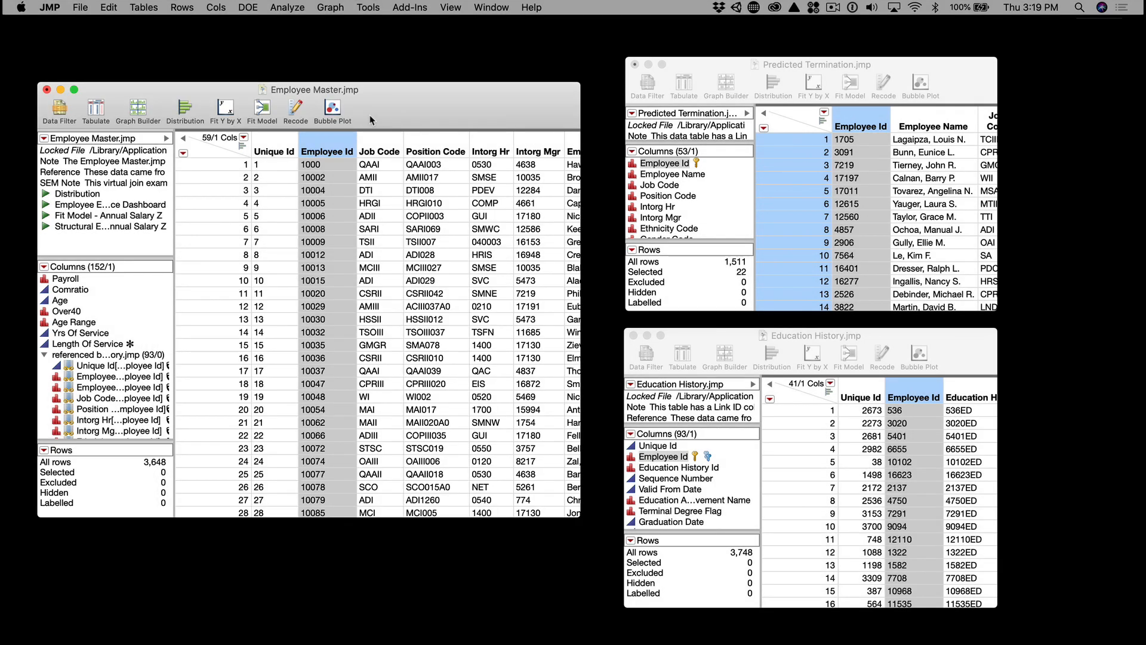